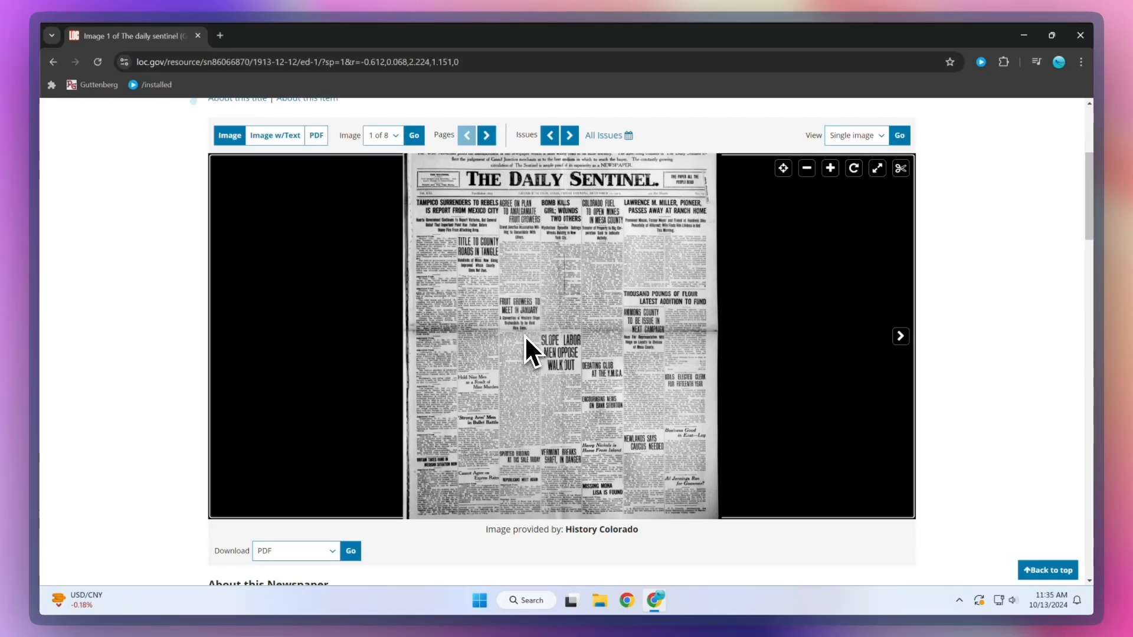
Zoom the newspaper and capture the 'Strong Arm' Men article body as a snippet to read aloud.
click(829, 168)
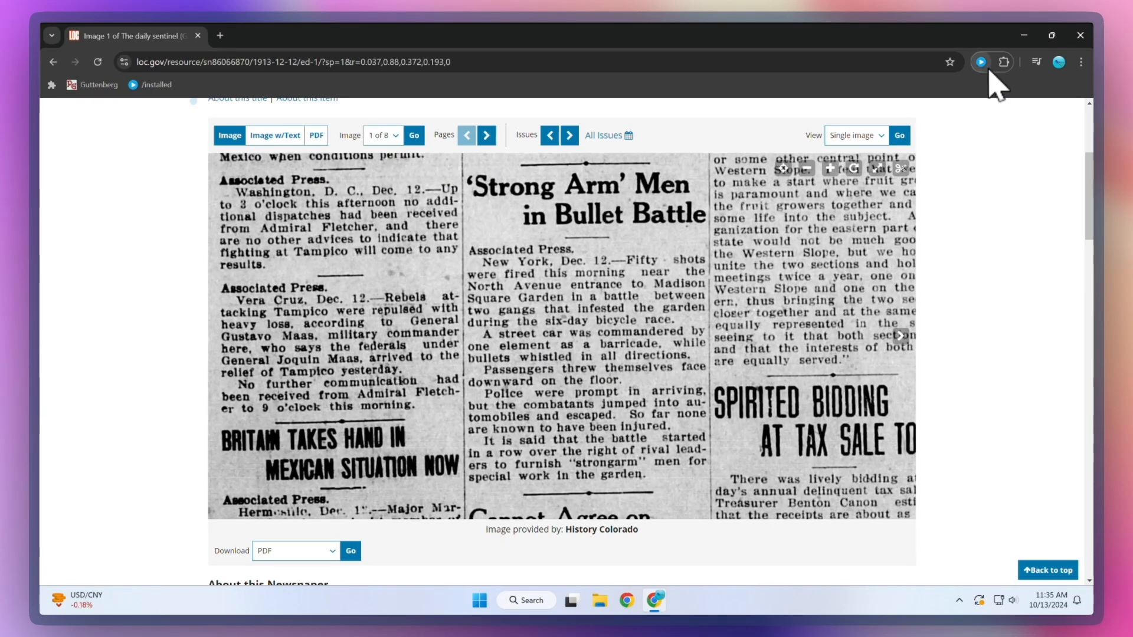
click(980, 62)
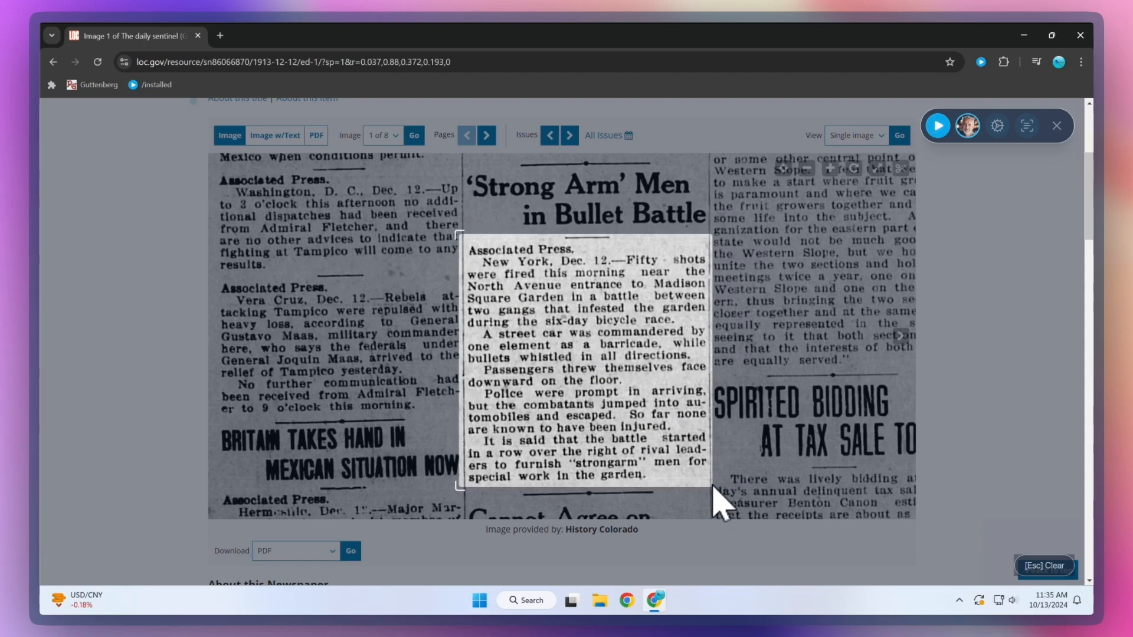
click(938, 125)
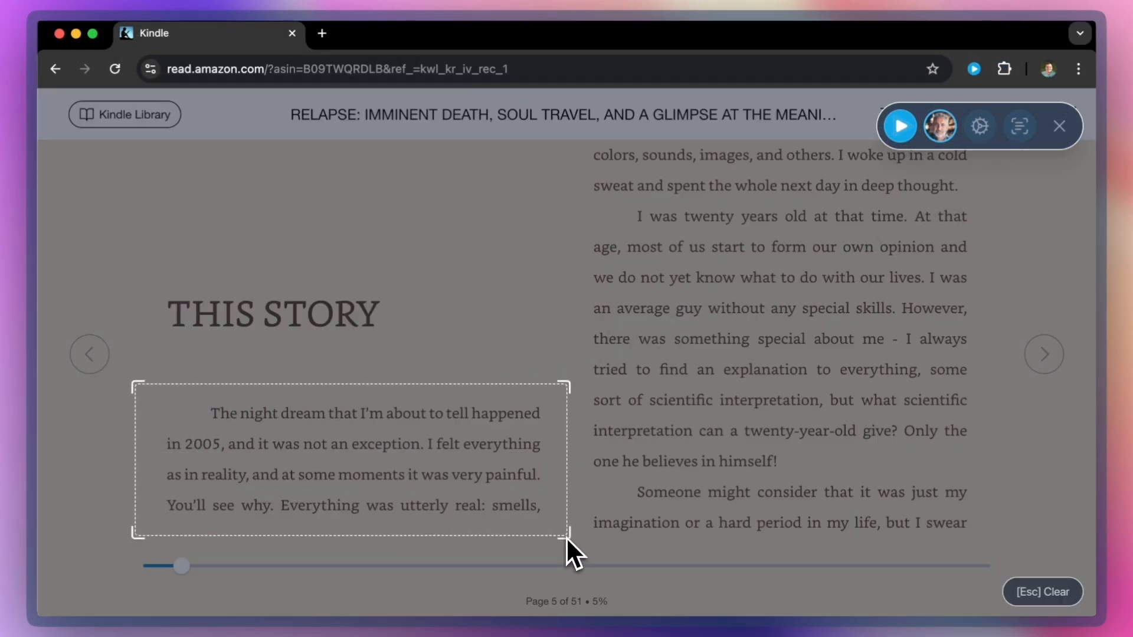
Capture the 'The night dream' Kindle paragraph as a snippet and start reading it aloud.
click(899, 126)
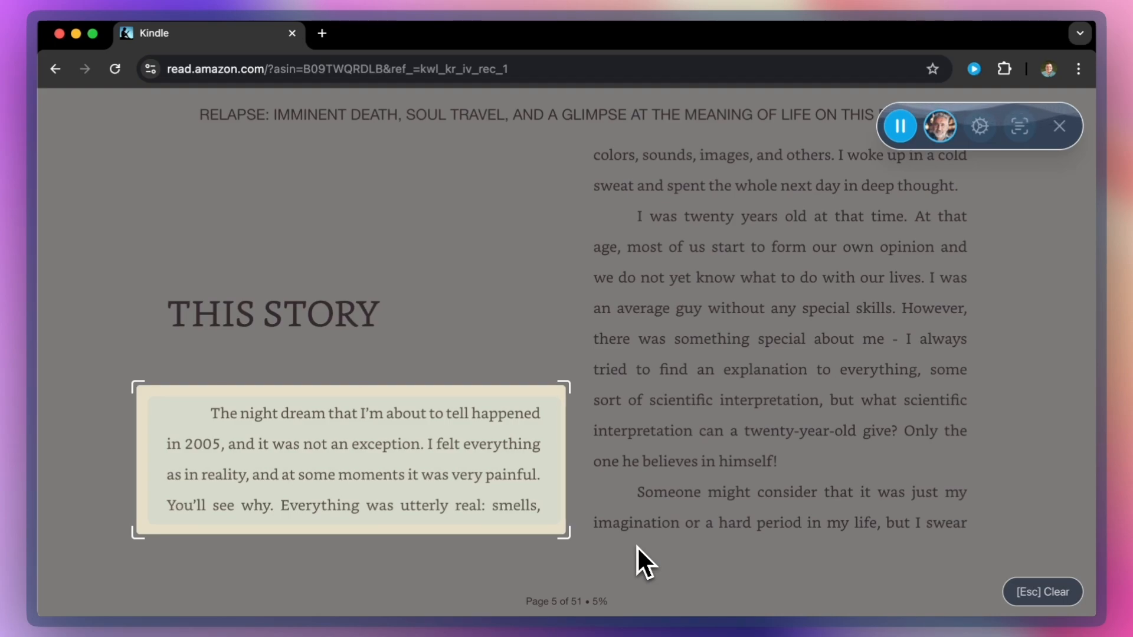
mouse_move(670, 541)
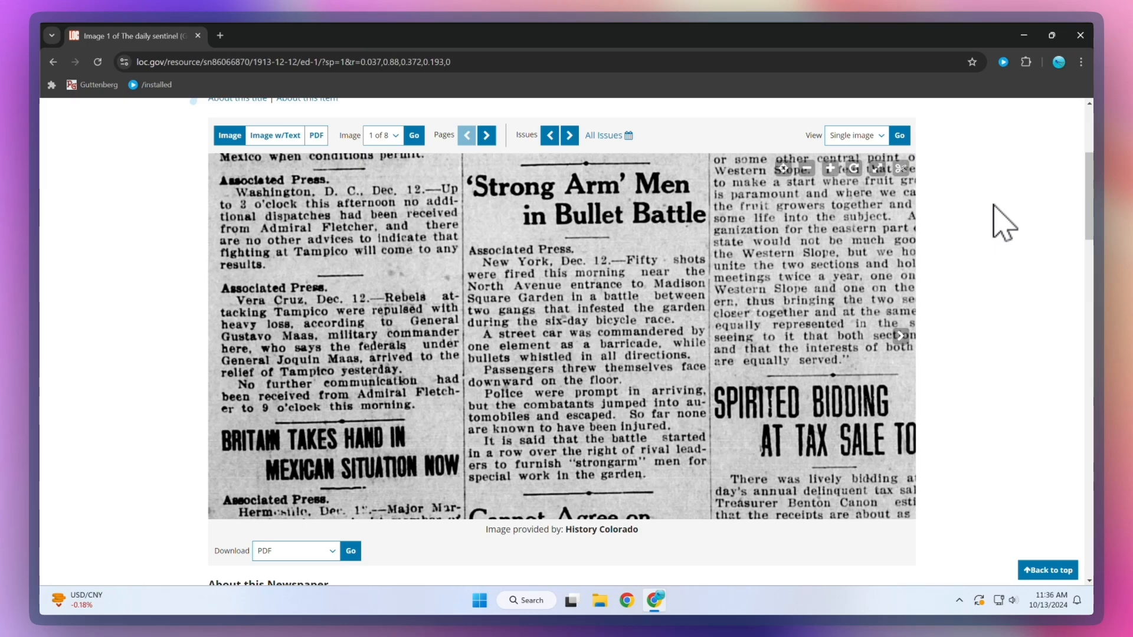
mouse_move(1014, 71)
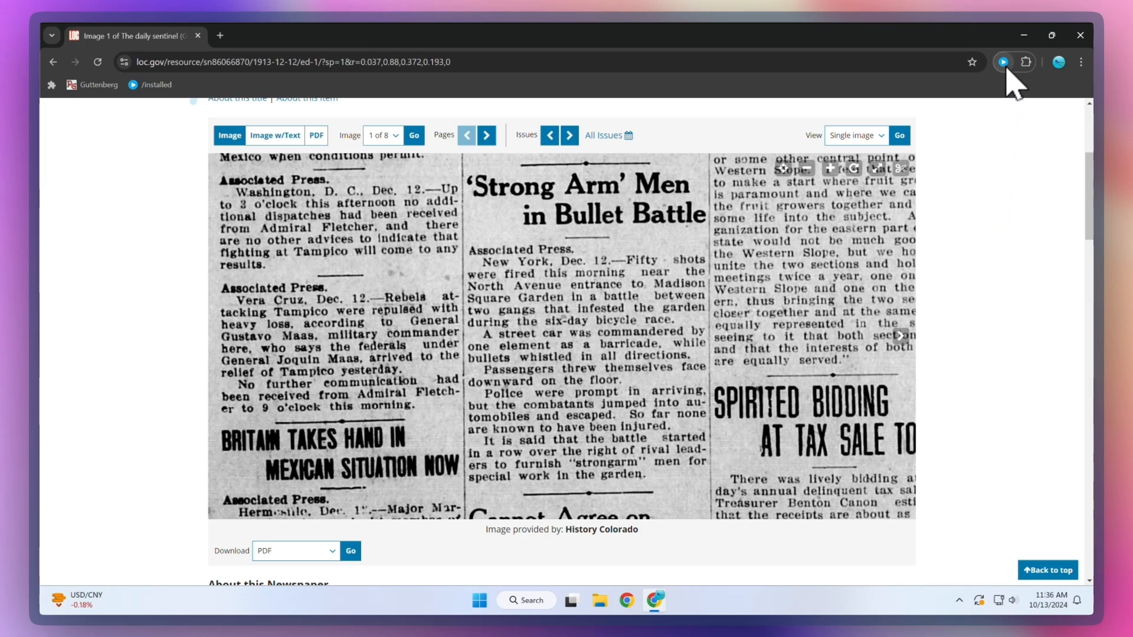
Pin the Snippet tool to the player panel from the Readvox Snippet settings.
click(1002, 62)
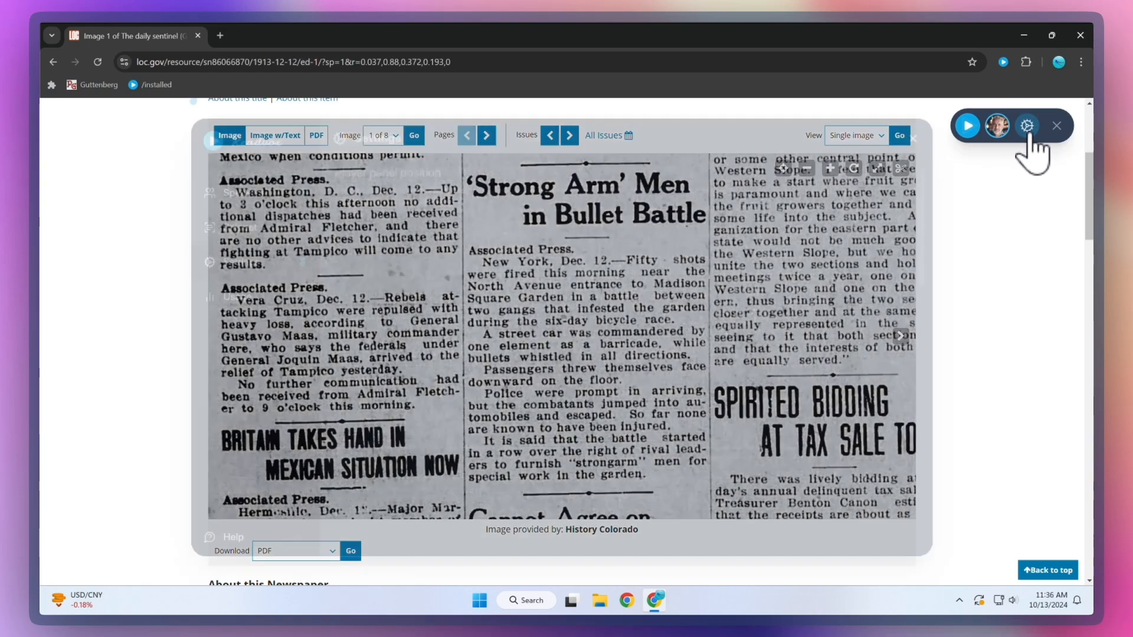
click(1025, 126)
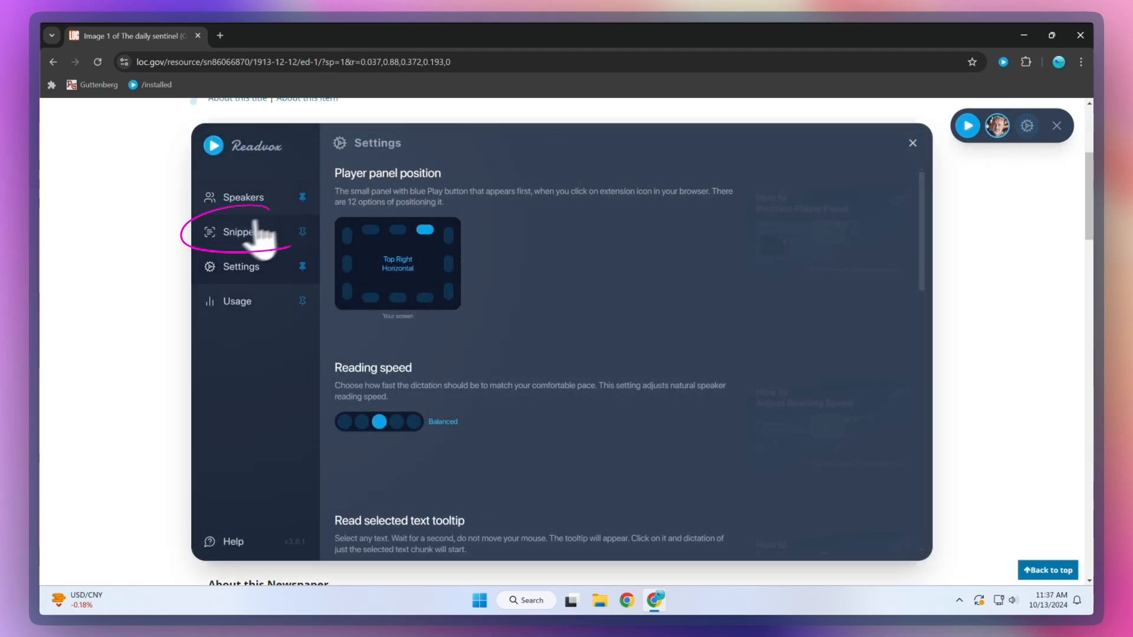
click(239, 232)
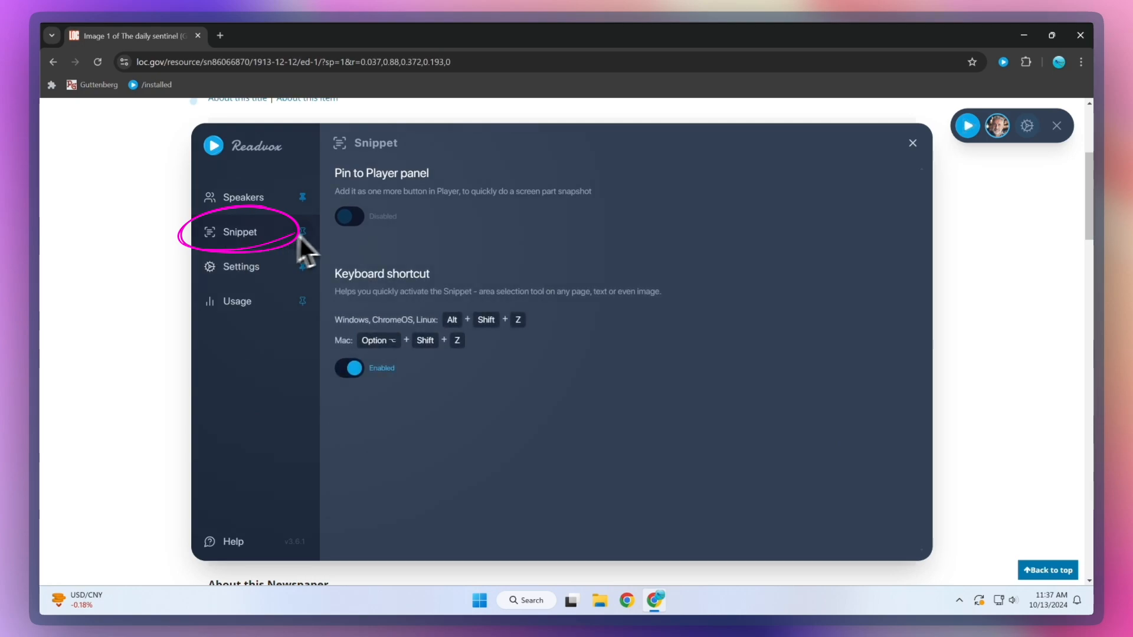
click(349, 216)
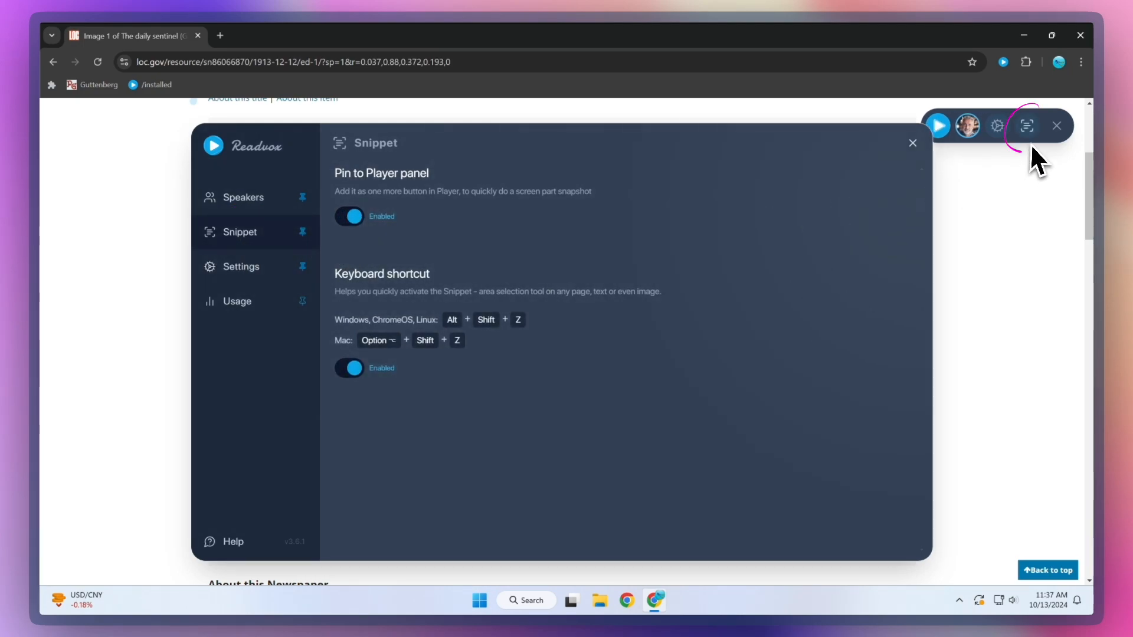
mouse_move(440, 246)
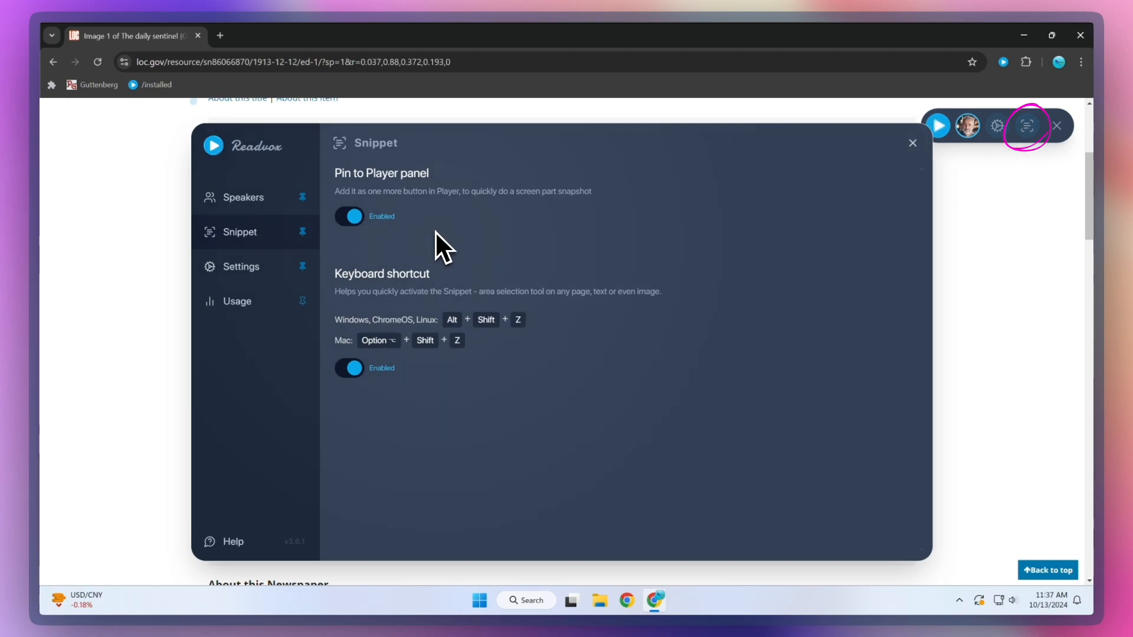
Toggle the Snippet keyboard shortcut off and back on, then close the settings.
click(349, 368)
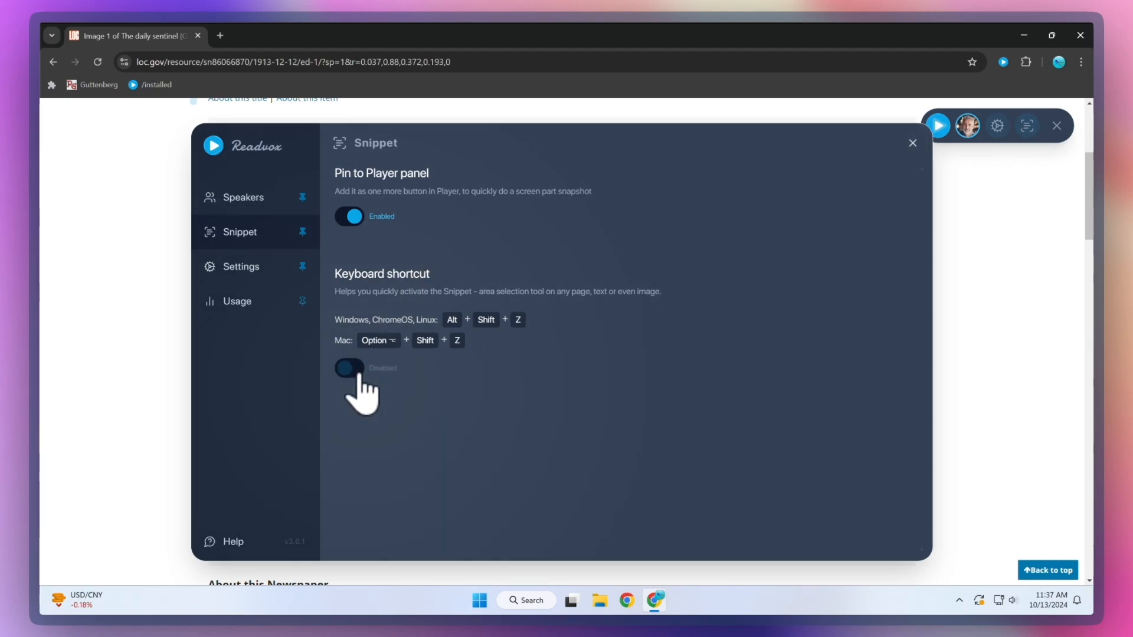
click(349, 368)
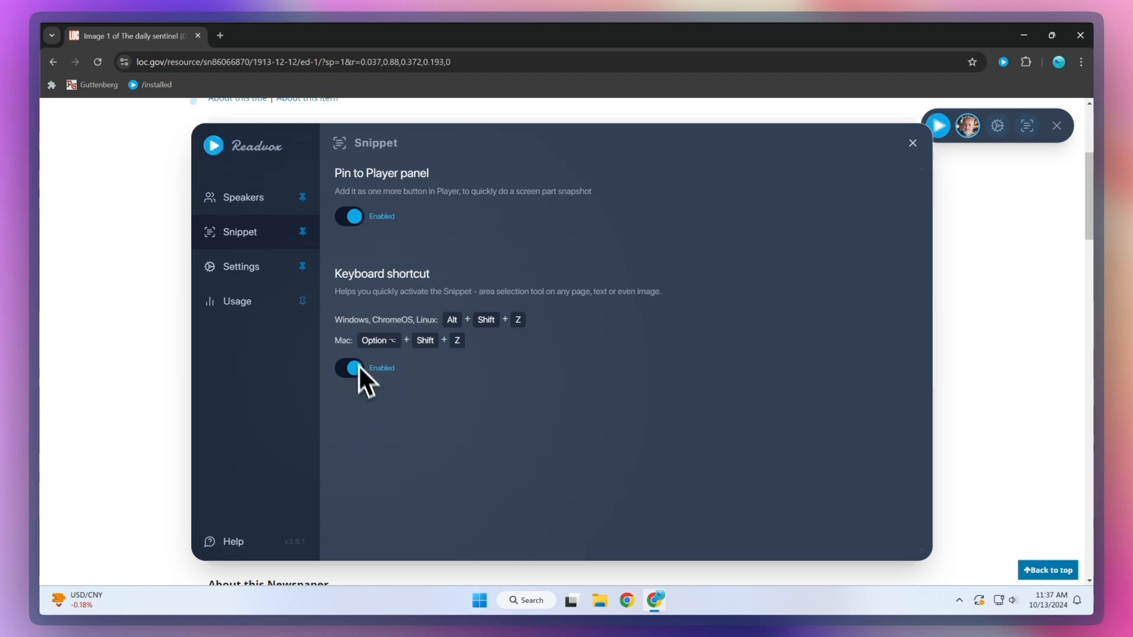
mouse_move(879, 174)
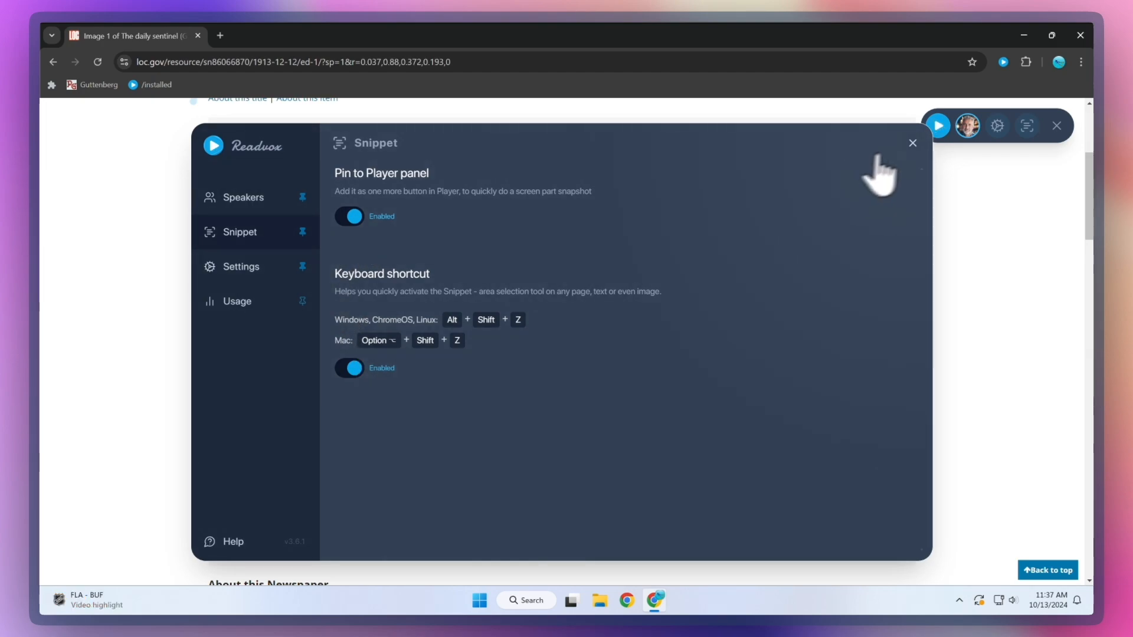
click(912, 143)
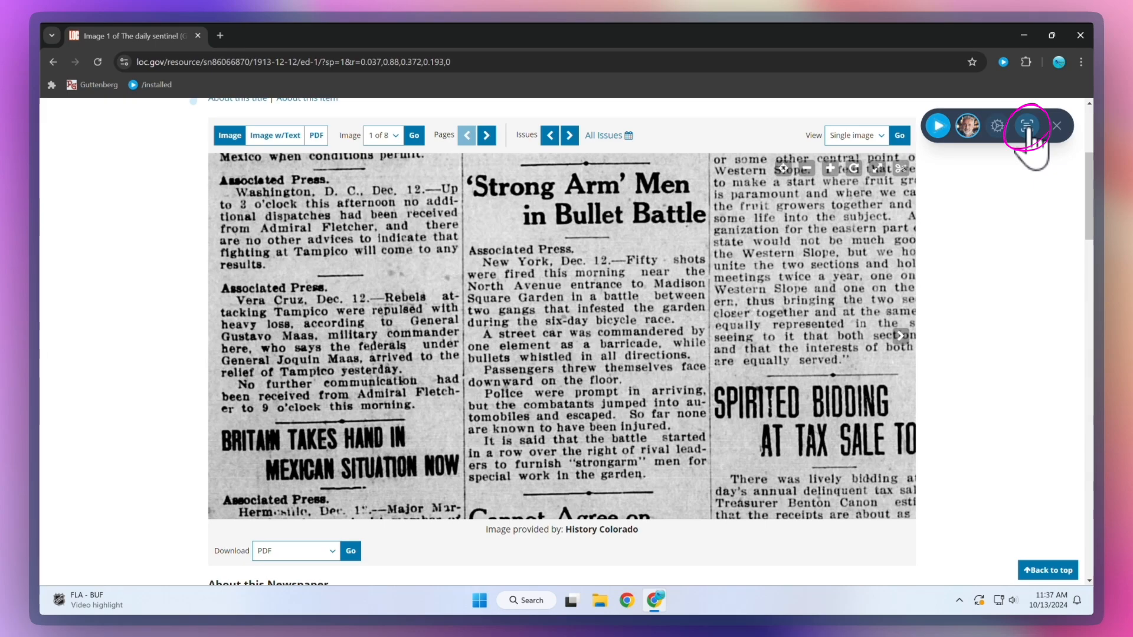
Use the pinned Snippet button to read the 'Strong Arm' Men article body aloud, then stop playback.
click(1027, 125)
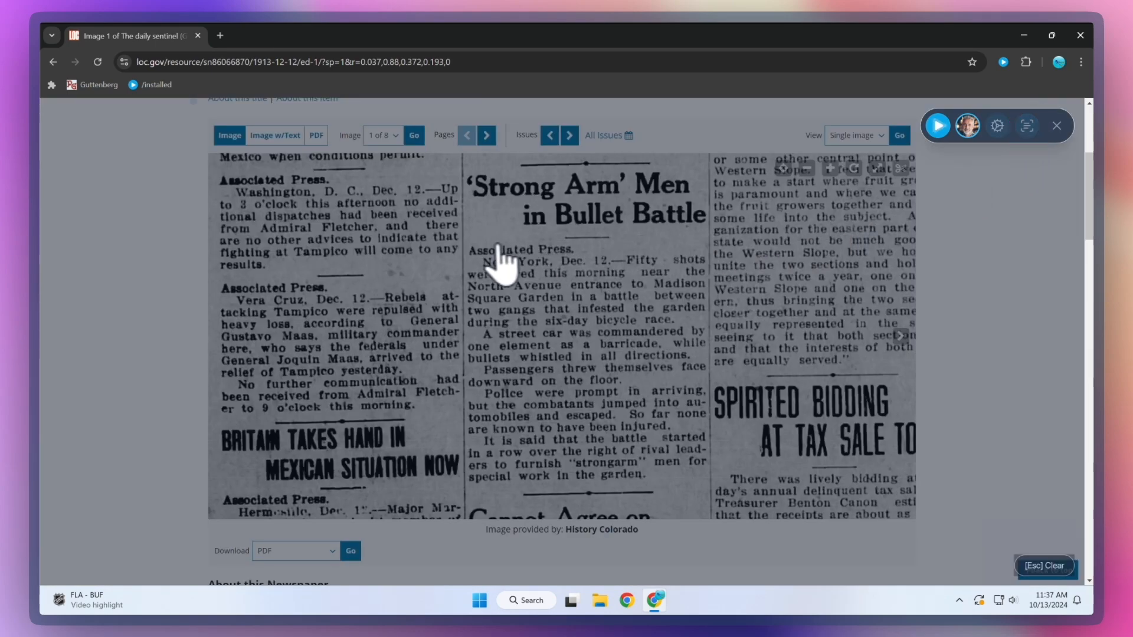
mouse_move(466, 282)
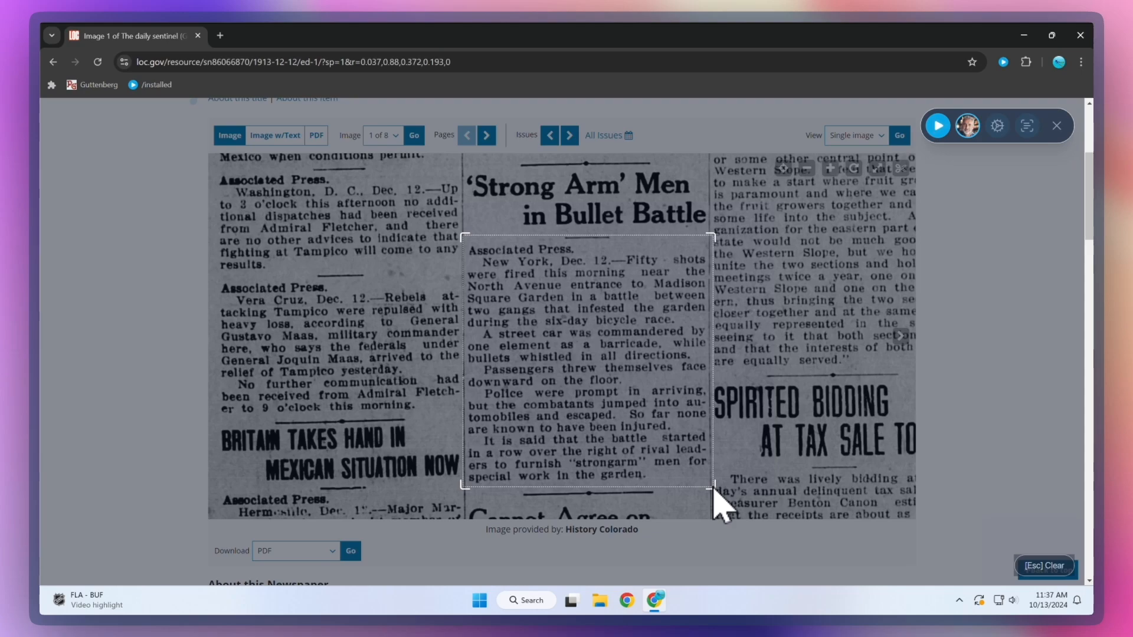
click(937, 125)
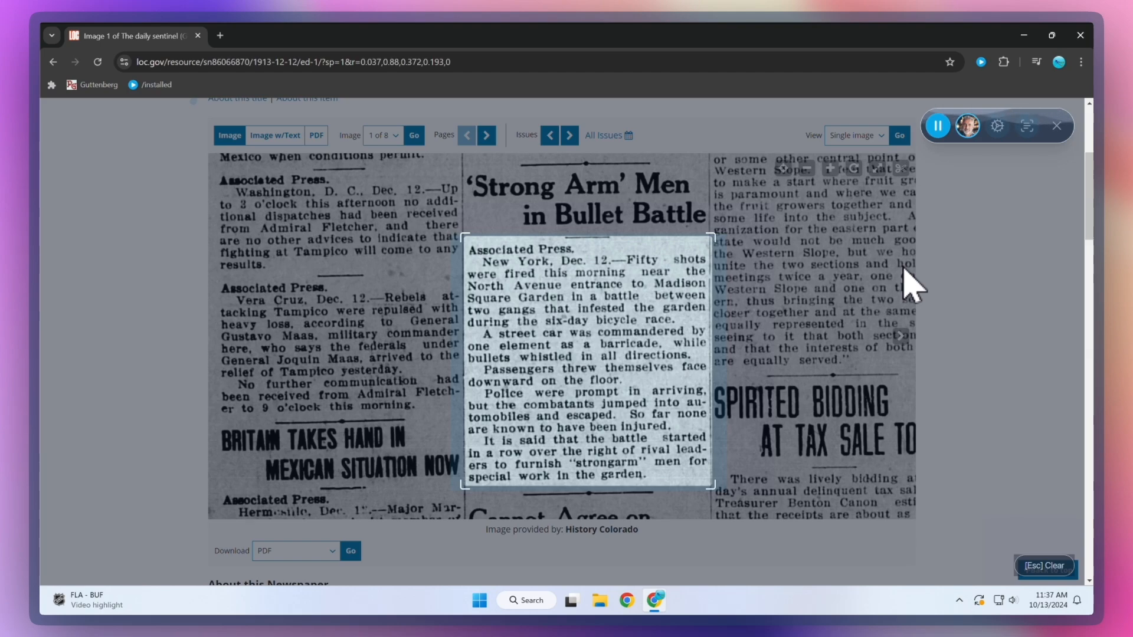
click(937, 125)
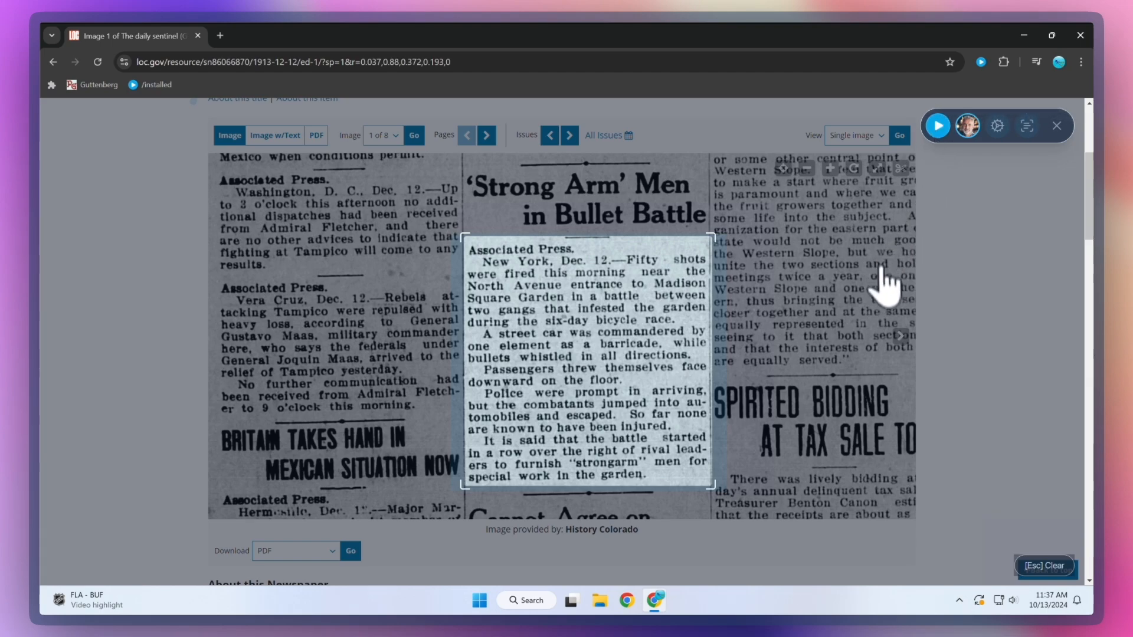
click(1043, 565)
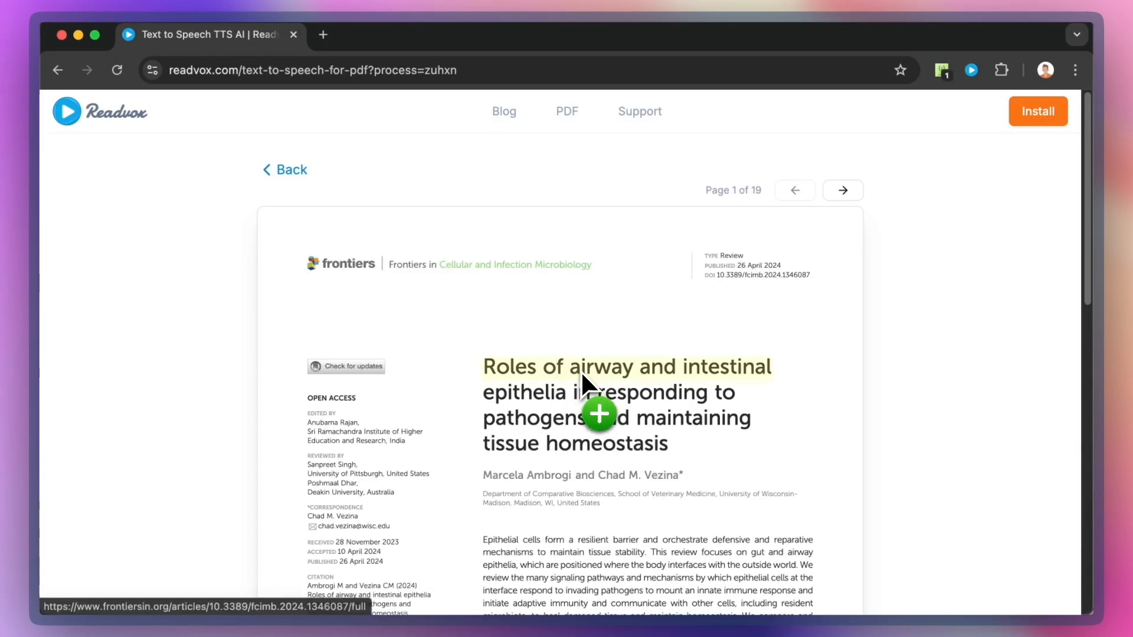
Capture the review PDF's title, authors and summary paragraph as a snippet for reading aloud.
scroll(down, 3)
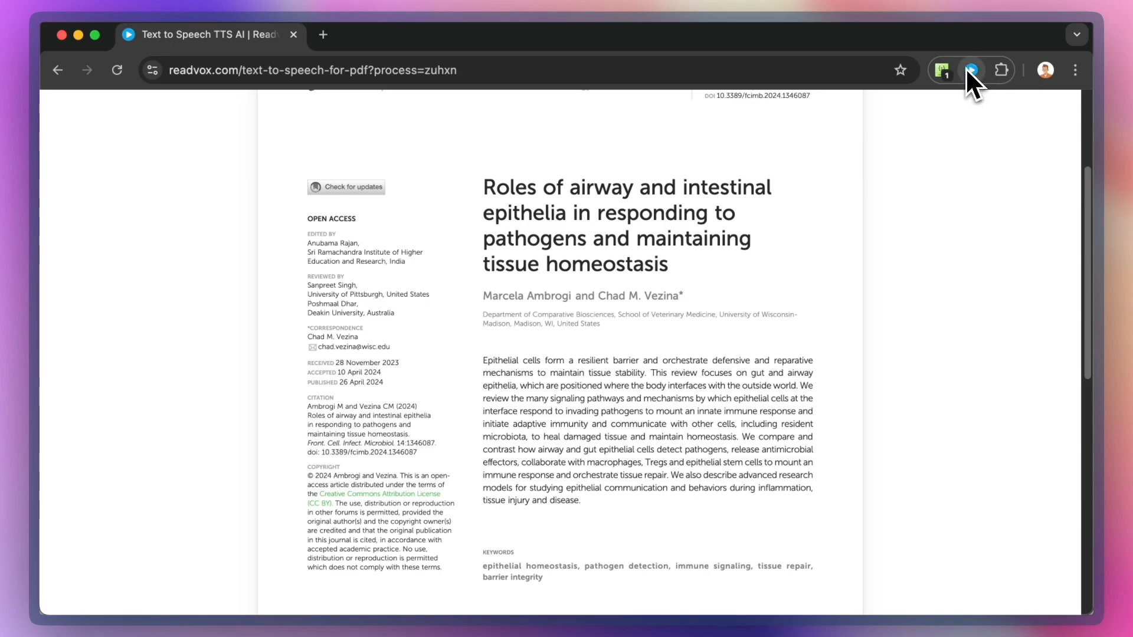
click(971, 69)
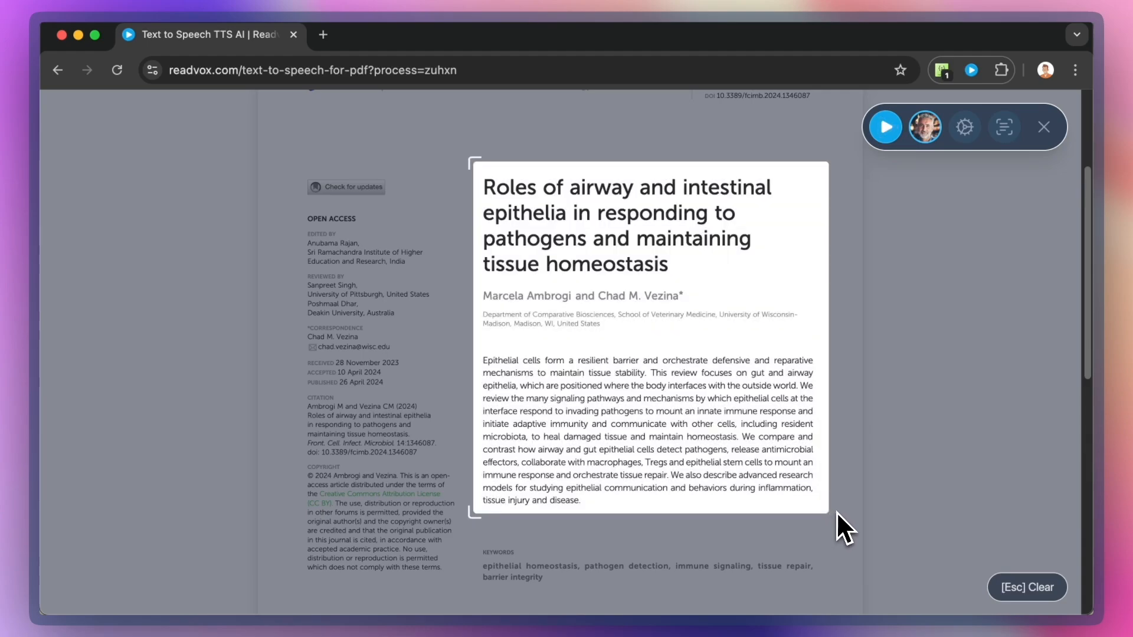
click(883, 126)
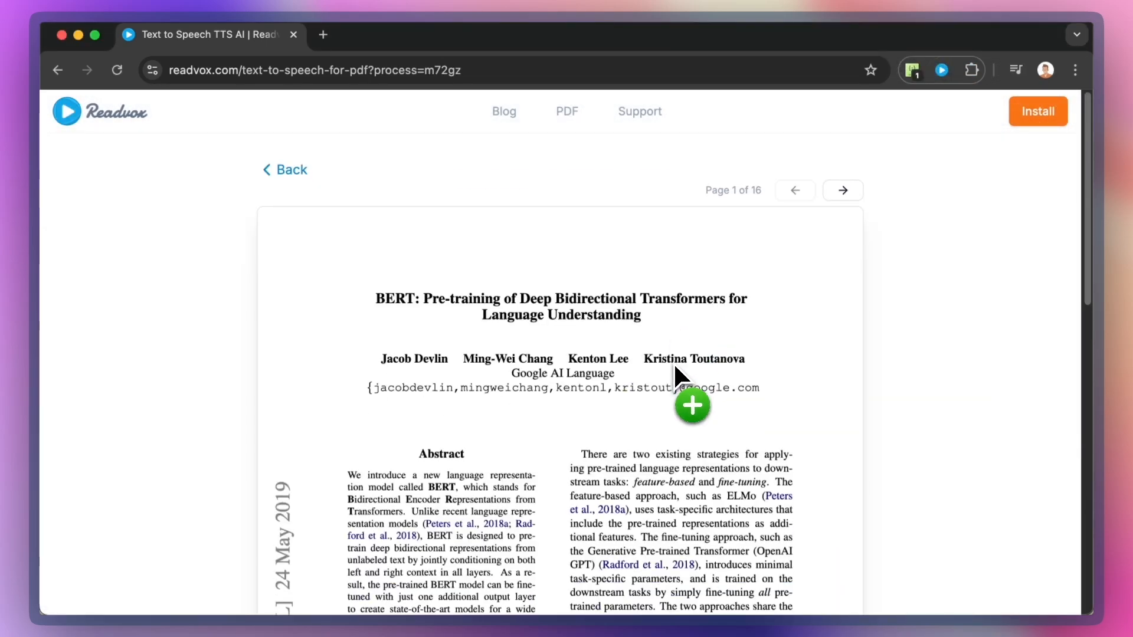
Capture the BERT paper's Abstract column with the Snippet button and have it read aloud.
scroll(down, 3)
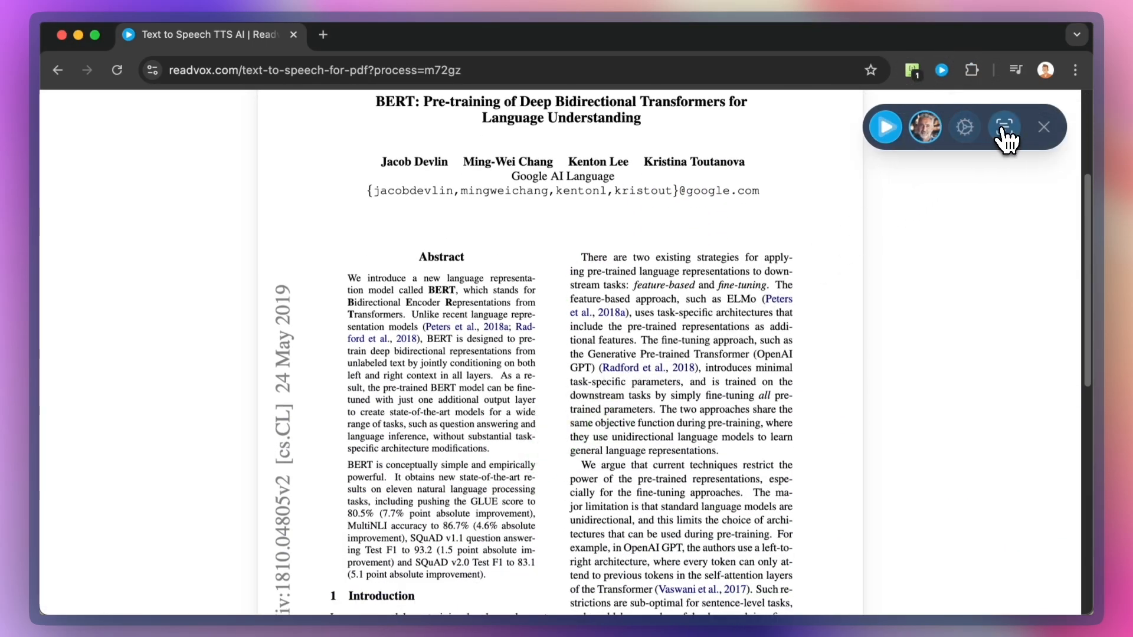
click(1002, 126)
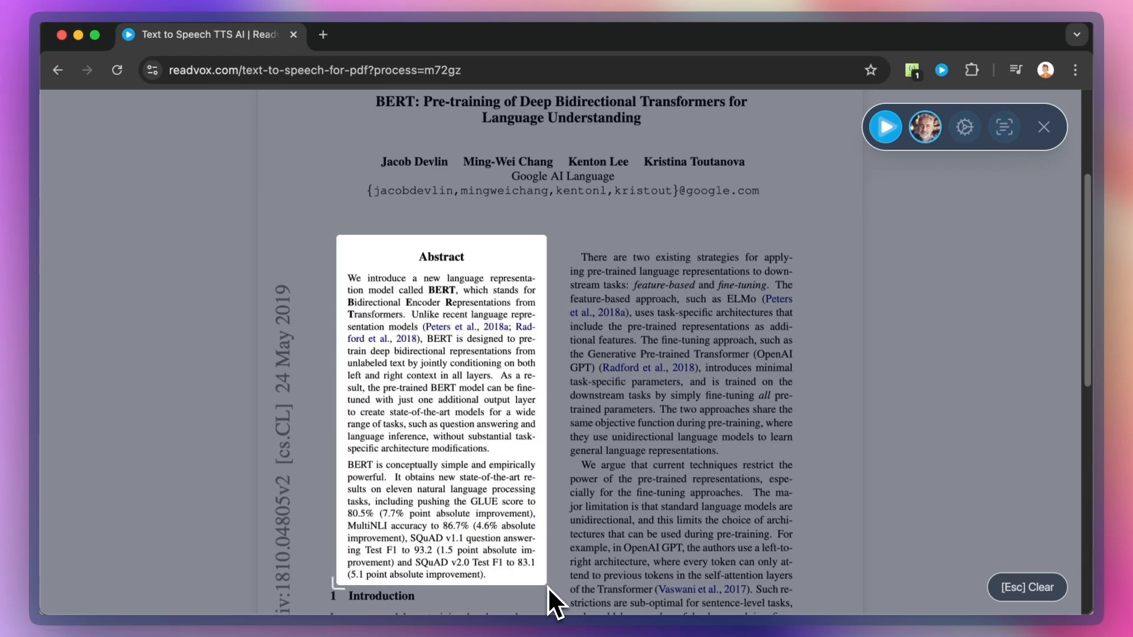
click(884, 127)
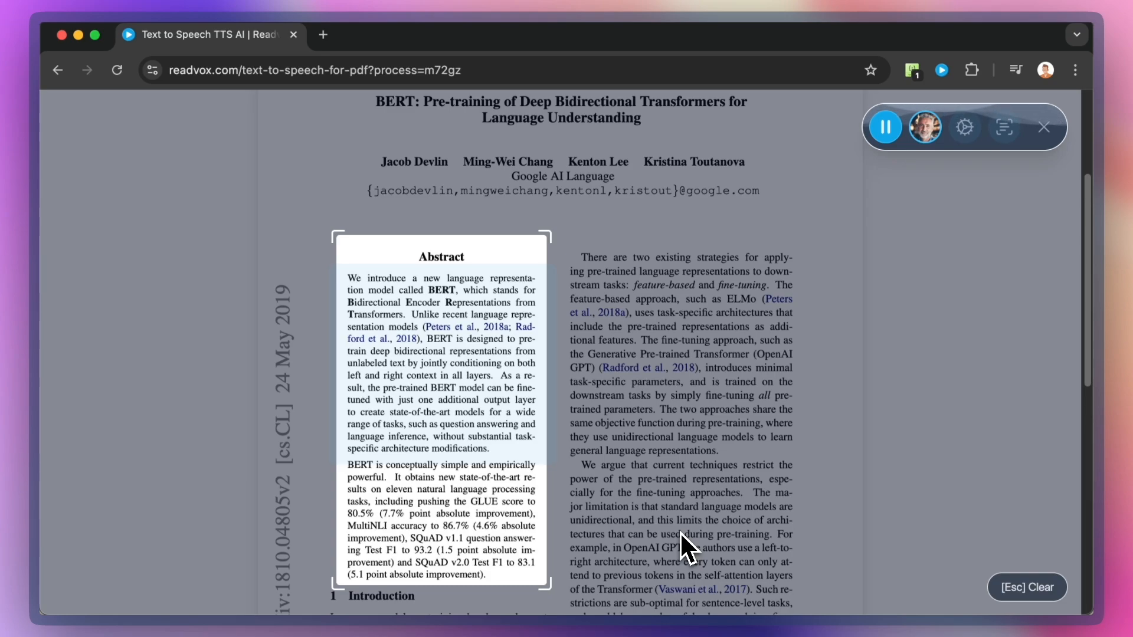
mouse_move(1016, 578)
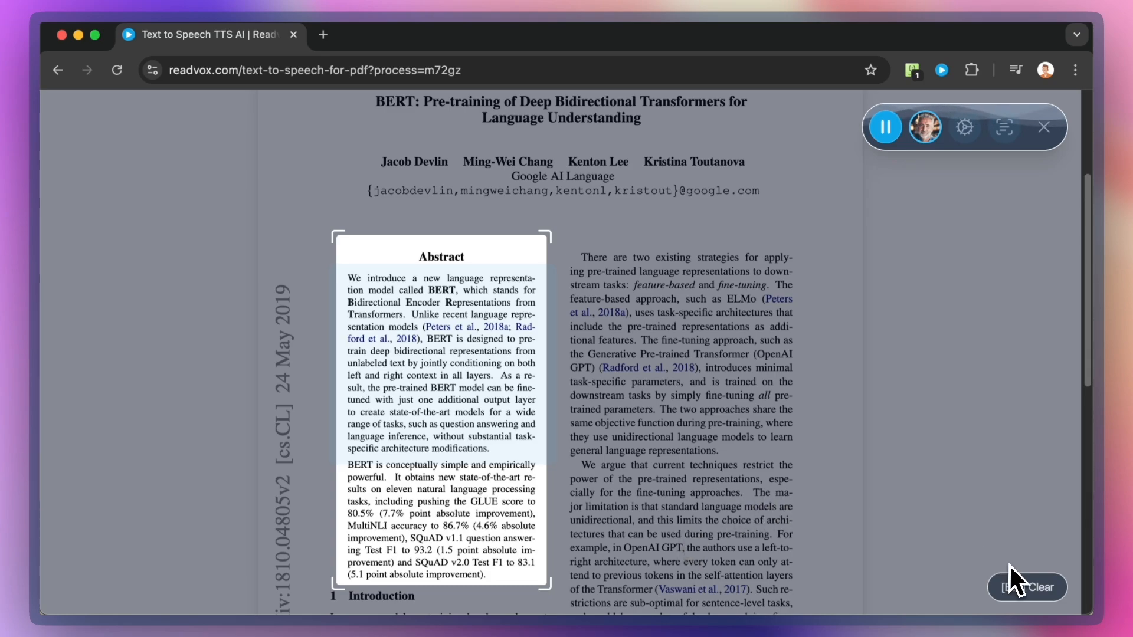